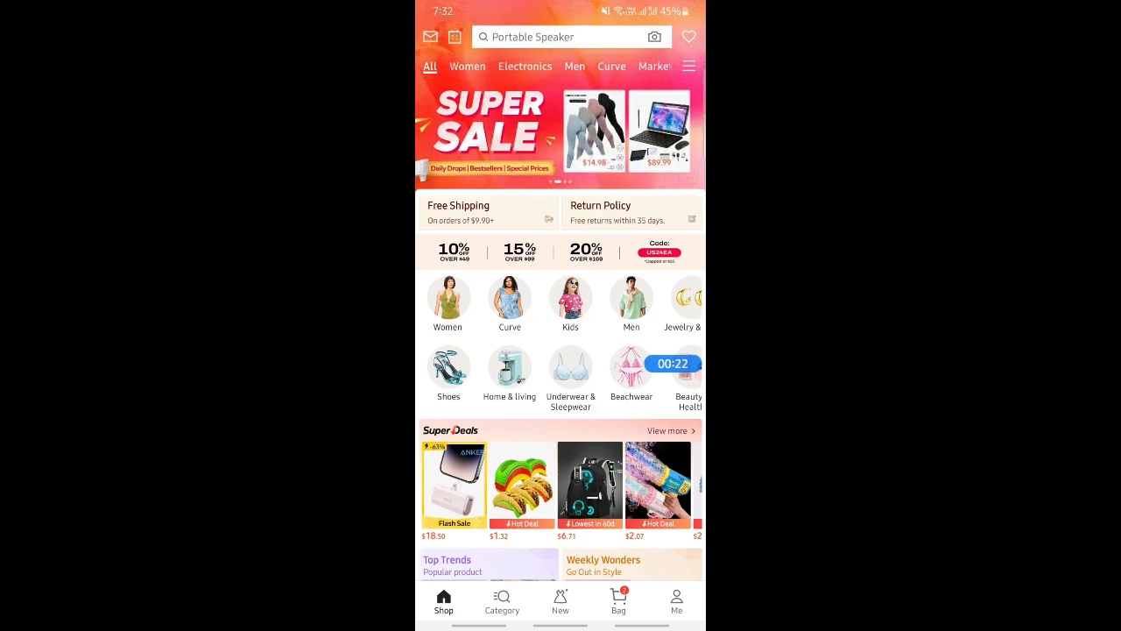
Go to the Me account page and scroll down past vouchers and order statuses
click(676, 603)
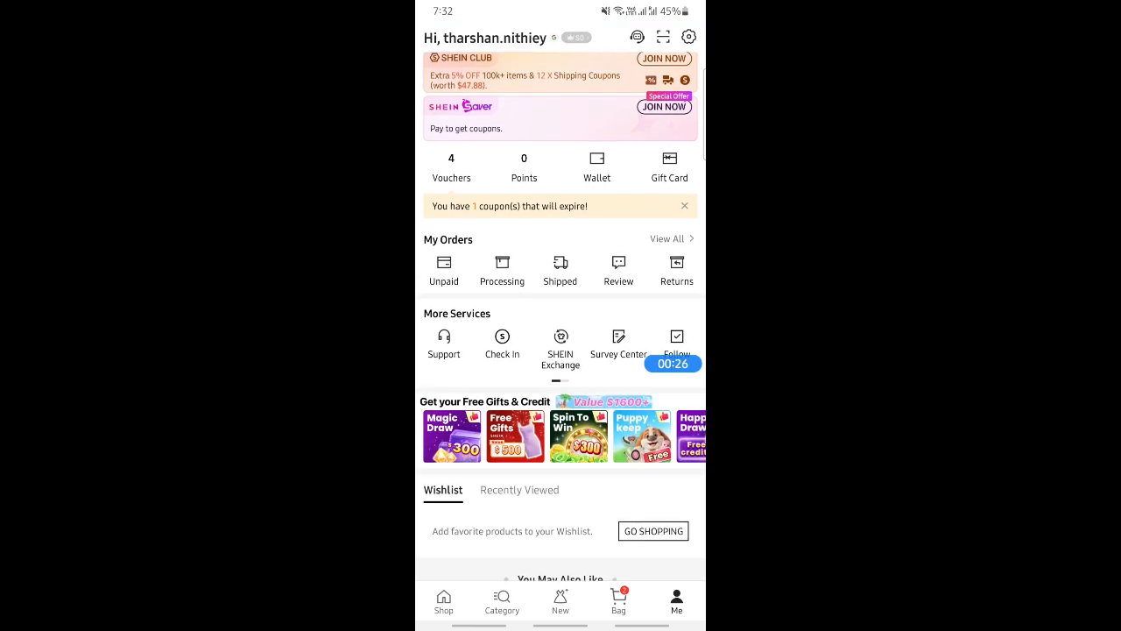
scroll(down, 3)
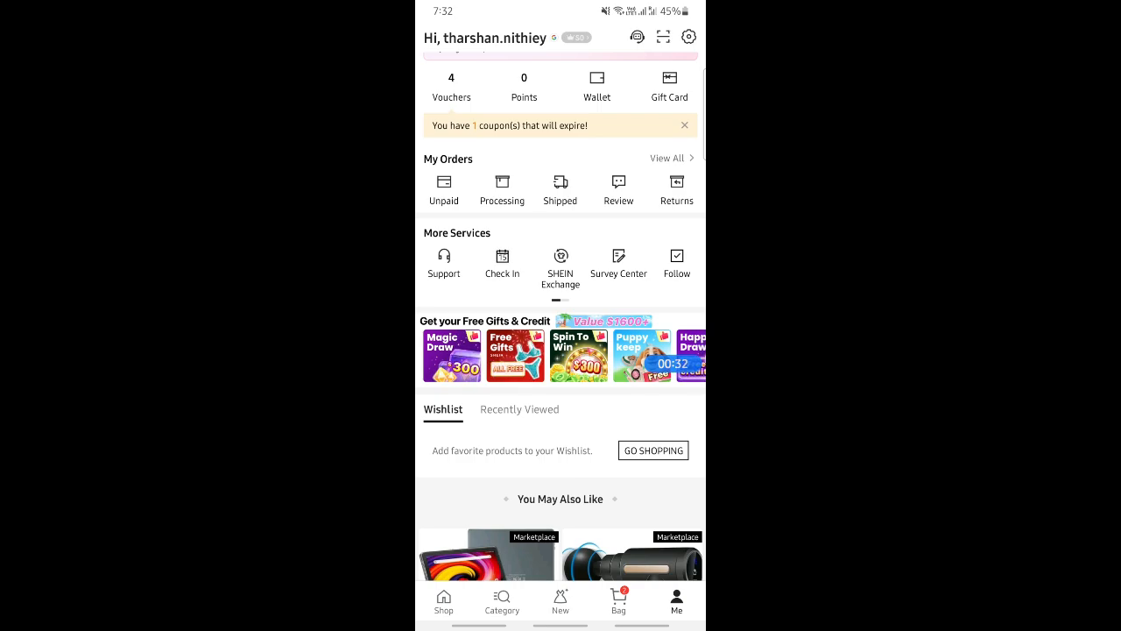
Open the Support help centre from More Services and scroll down toward Customer Service
click(444, 263)
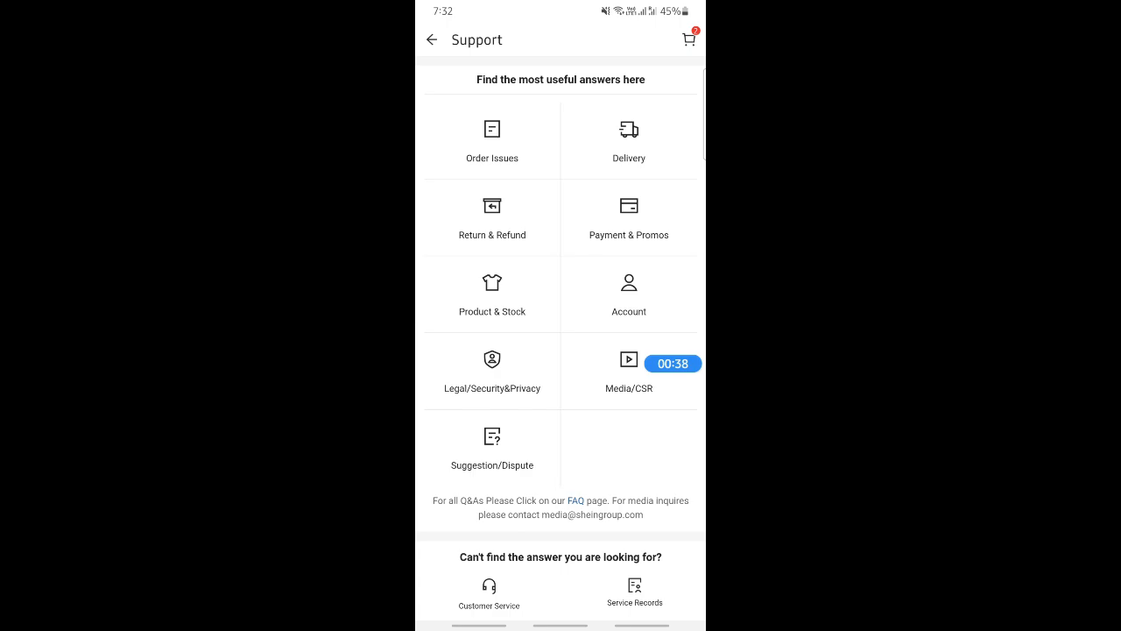
scroll(down, 3)
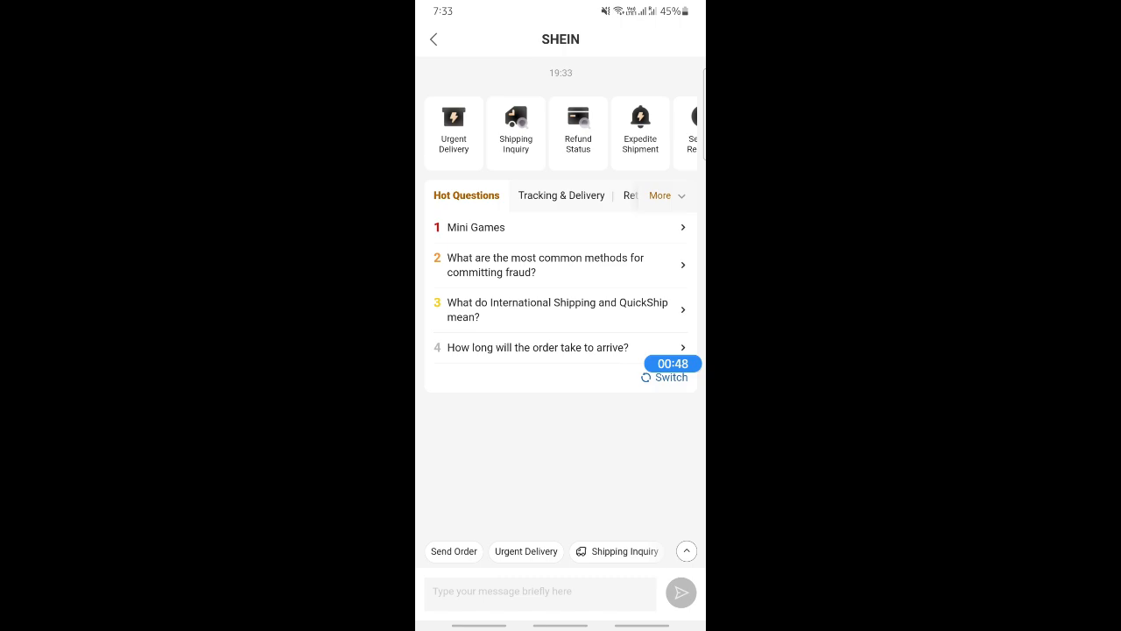
Send 'Invoice' to the chat bot and confirm Yes to get an order invoice
click(540, 591)
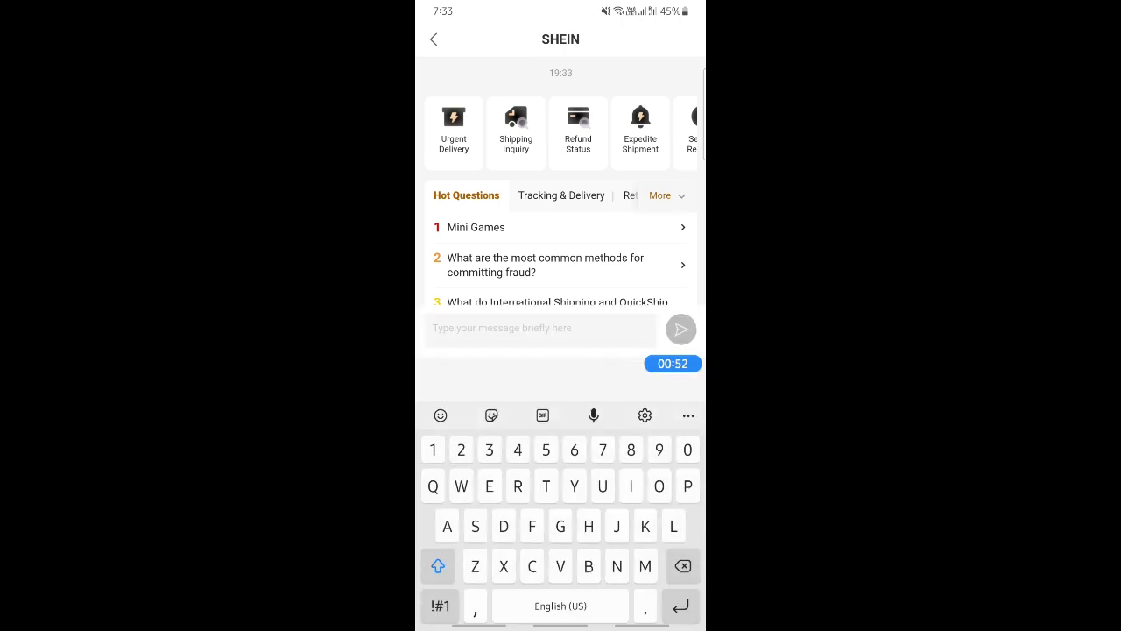
text(Invoice)
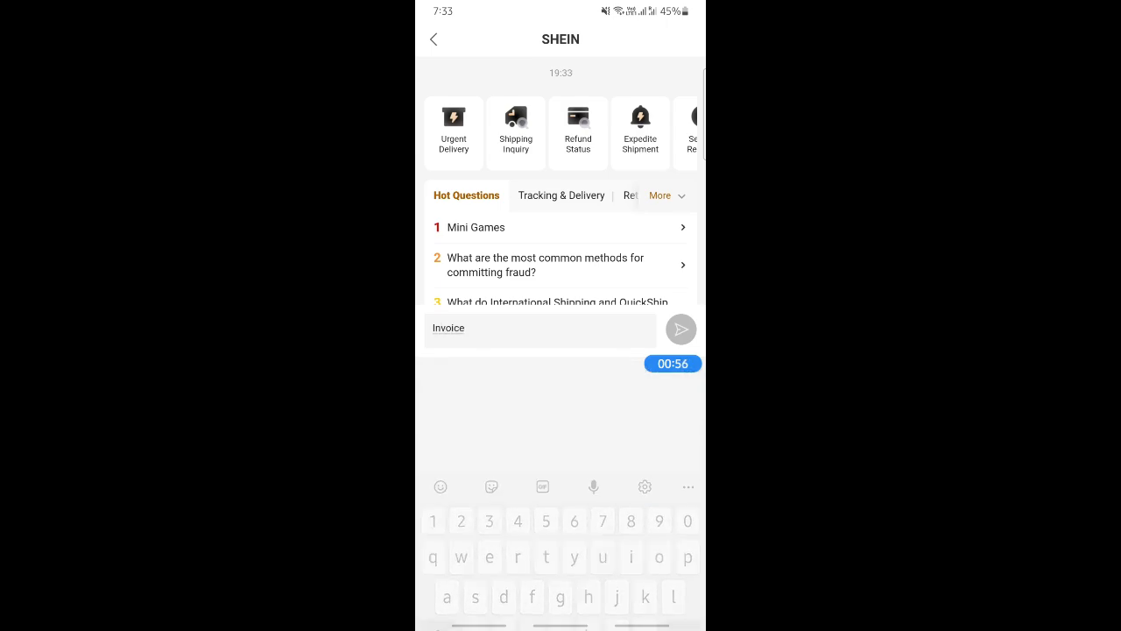
click(681, 329)
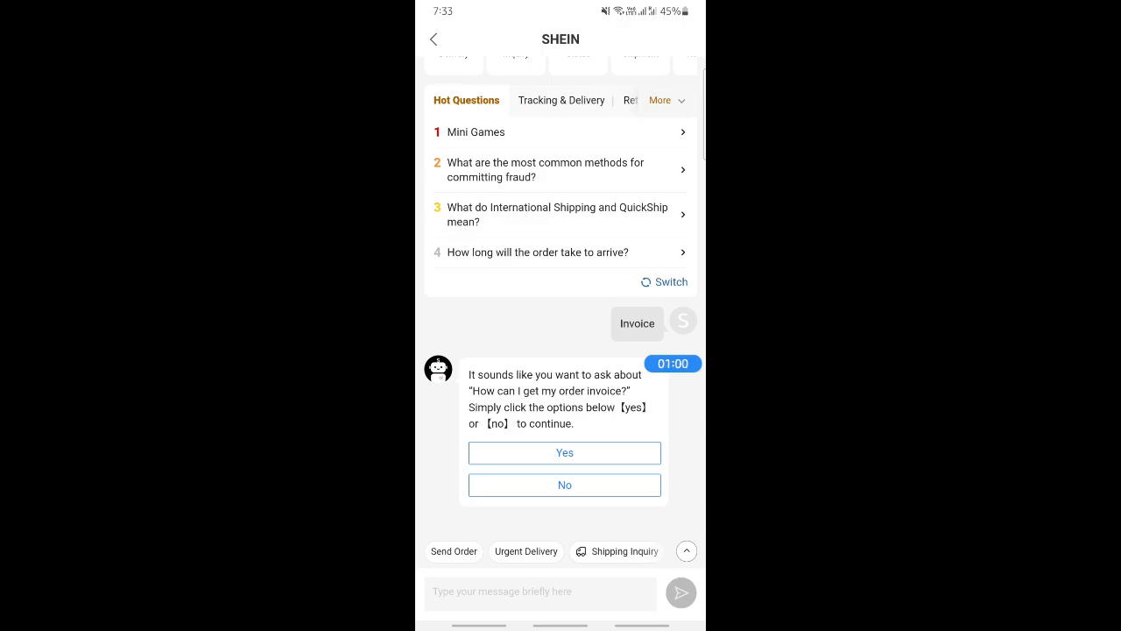
click(565, 453)
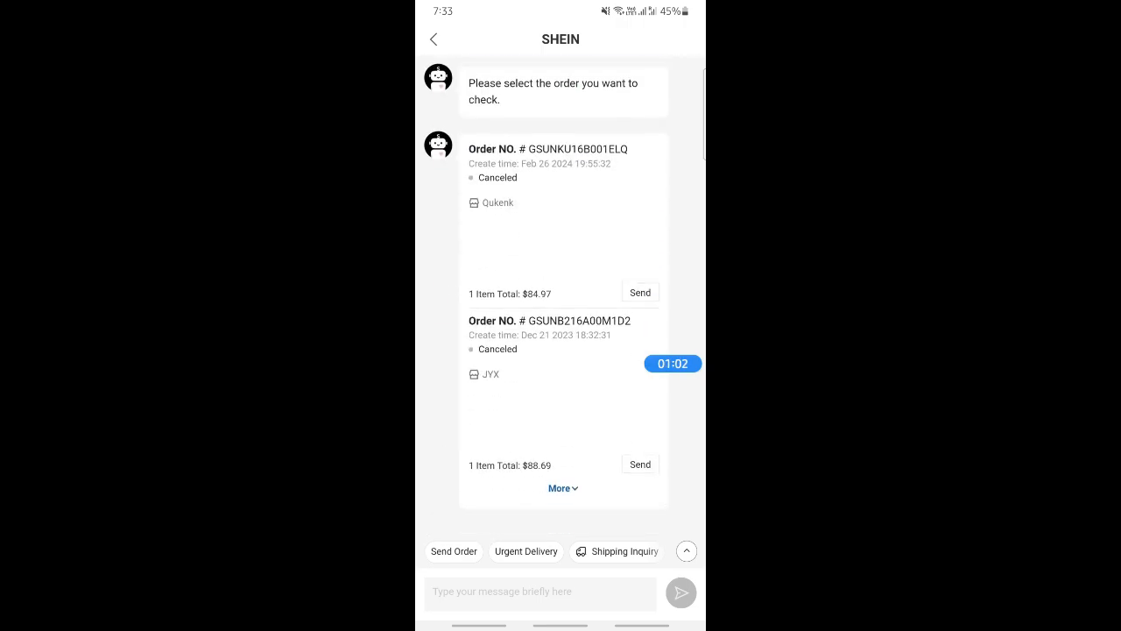